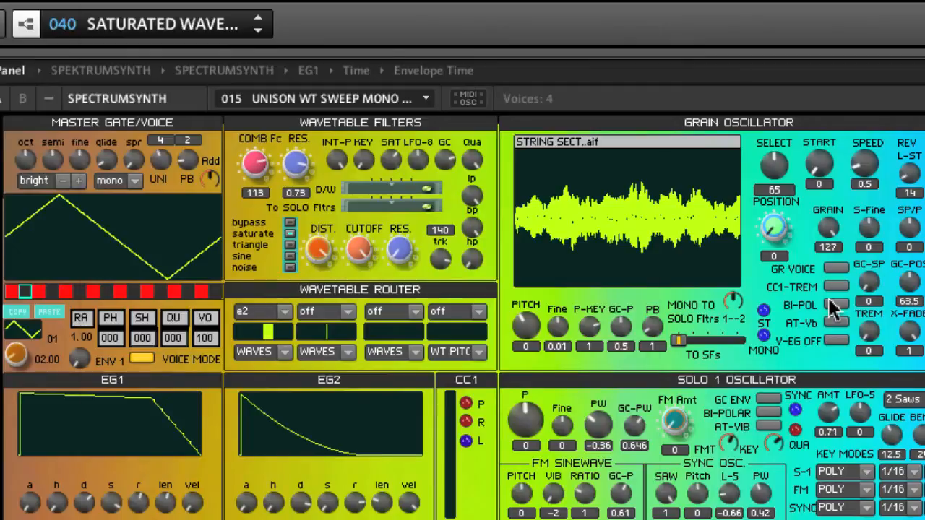
- Browse the preset snapshot list and dismiss it without choosing one while analysis runs
{"action": "left_click", "coordinate": [257, 23]}
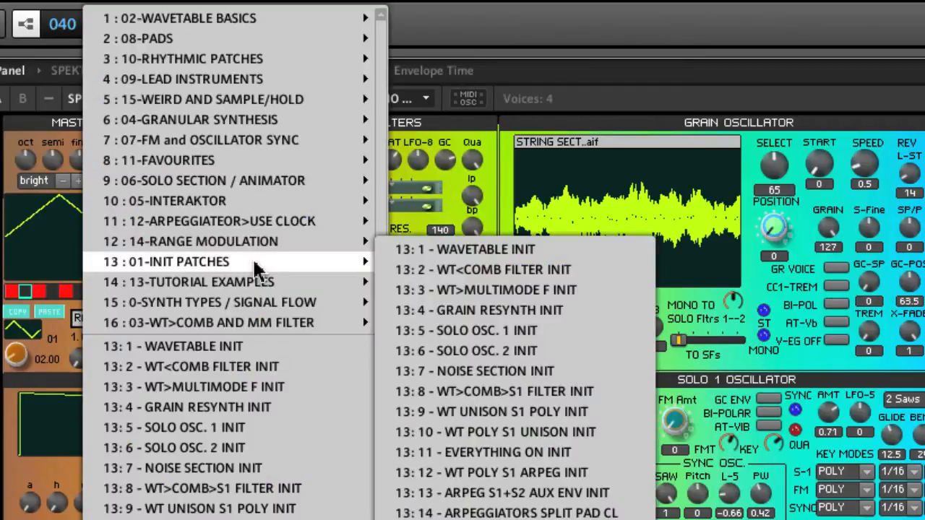
{"action": "mouse_move", "coordinate": [506, 2]}
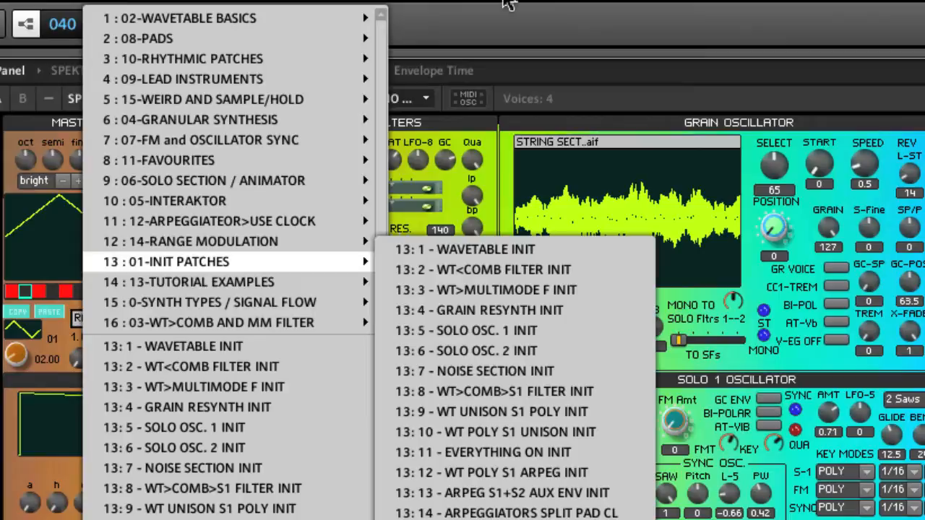
{"action": "left_click", "coordinate": [465, 249]}
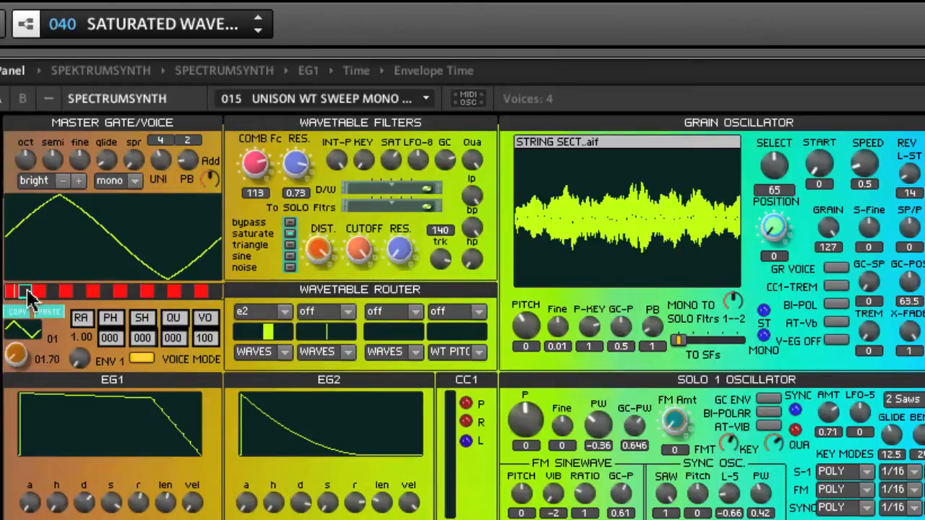
{"action": "left_click", "coordinate": [260, 312]}
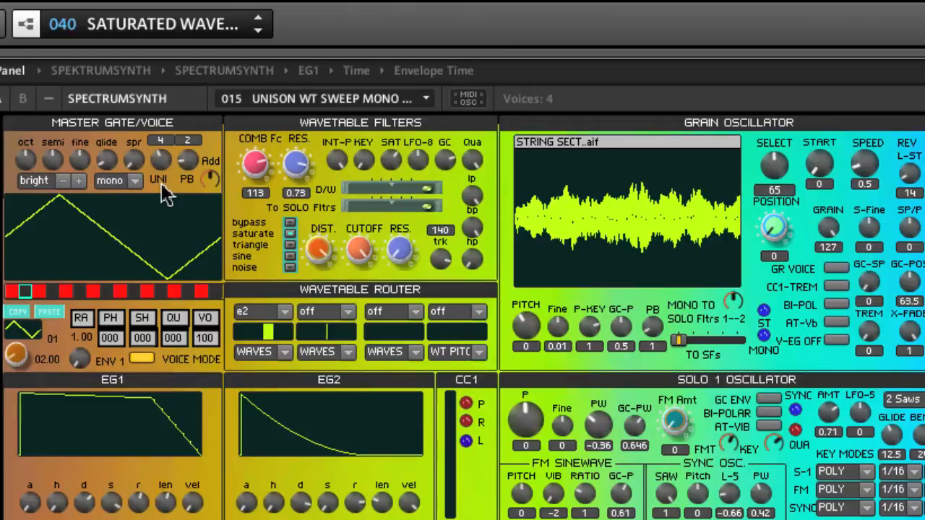
{"action": "mouse_move", "coordinate": [541, 273]}
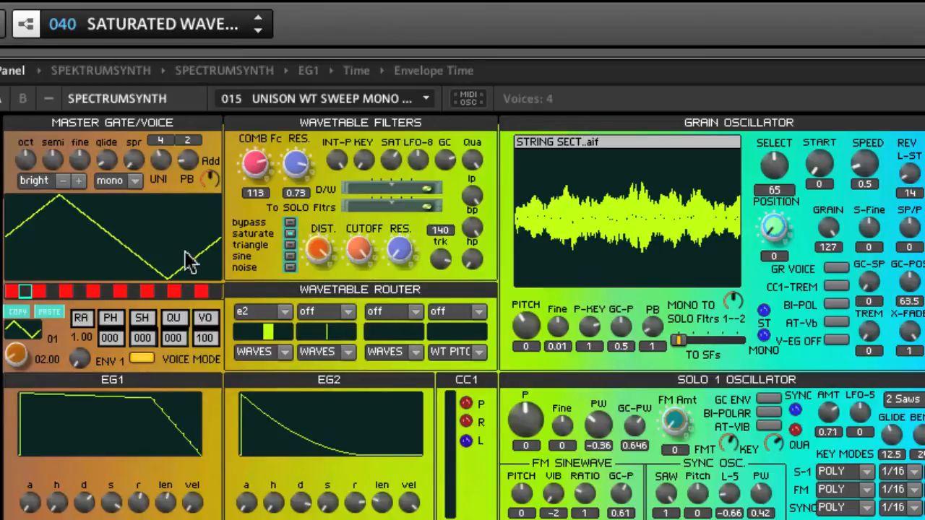
{"action": "mouse_move", "coordinate": [94, 253]}
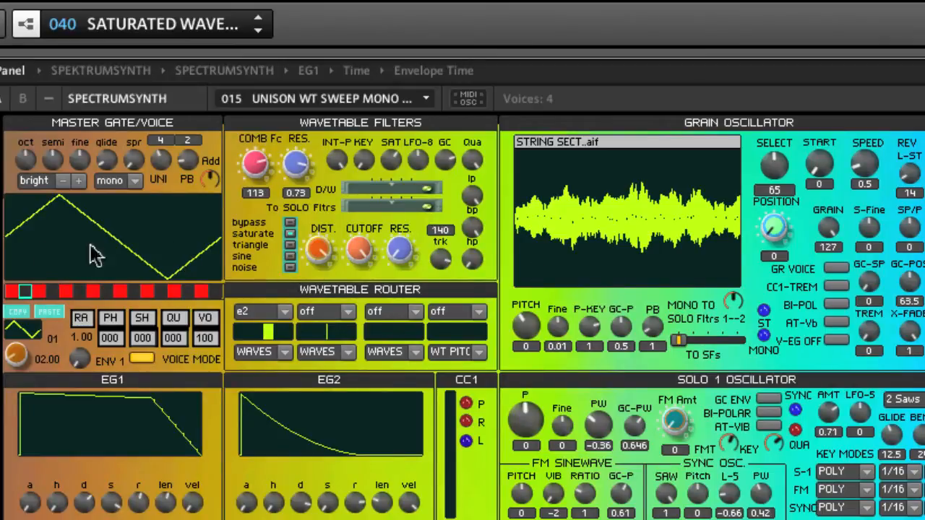
{"action": "mouse_move", "coordinate": [170, 199]}
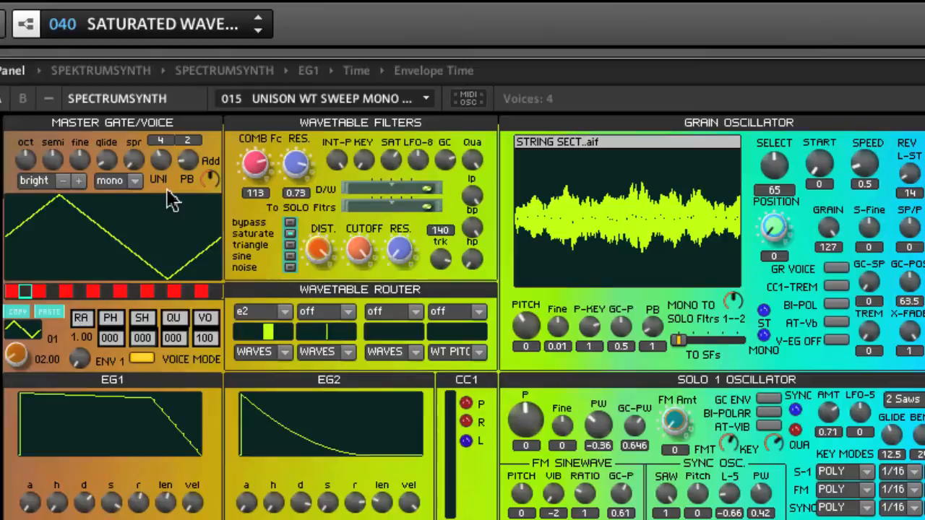
{"action": "mouse_move", "coordinate": [831, 321]}
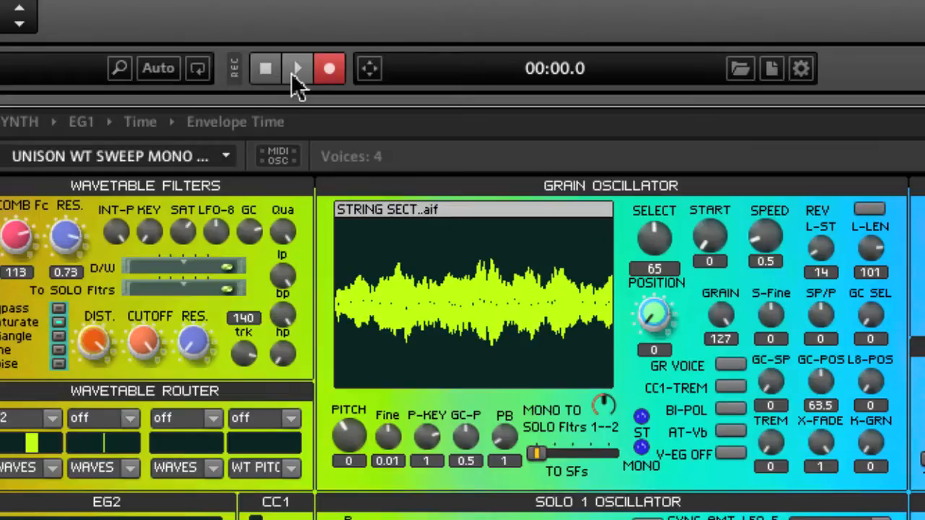
{"action": "left_click", "coordinate": [298, 68]}
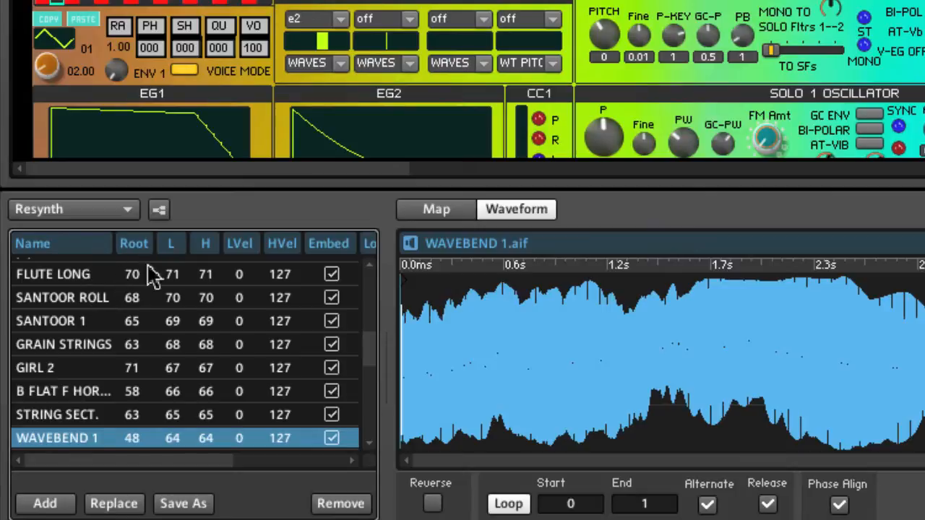
{"action": "mouse_move", "coordinate": [216, 297]}
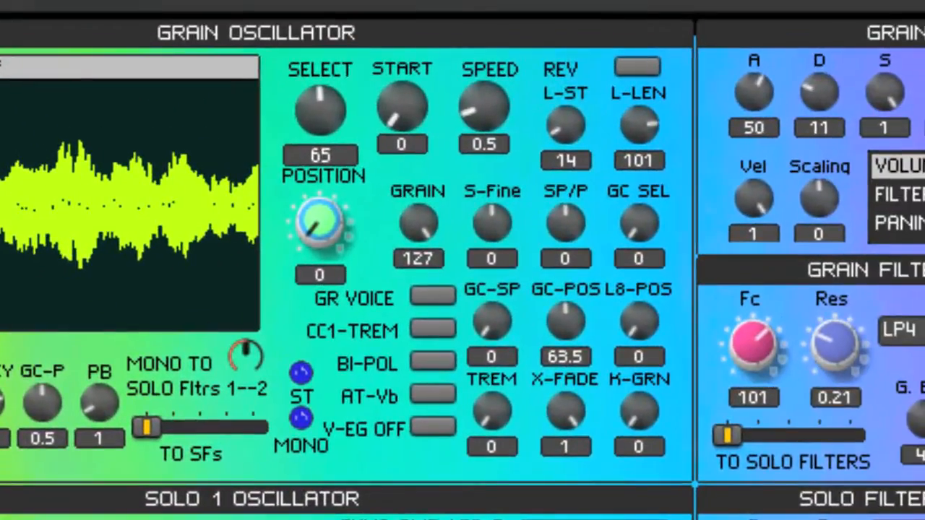
{"action": "mouse_move", "coordinate": [340, 170]}
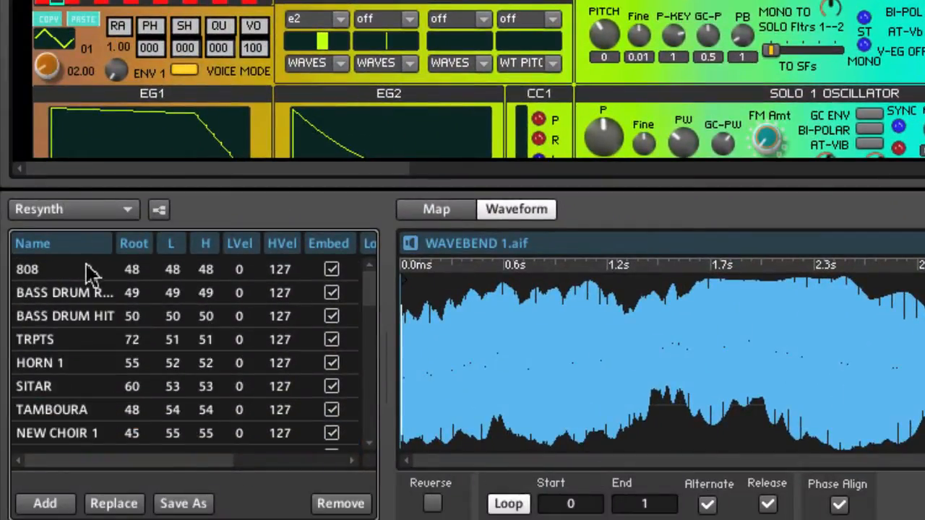
{"action": "mouse_move", "coordinate": [220, 325]}
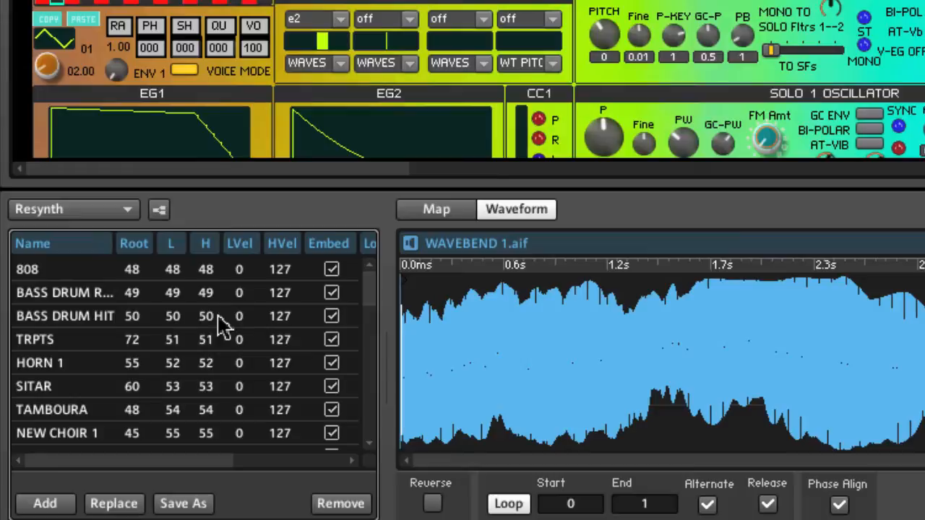
{"action": "mouse_move", "coordinate": [73, 282]}
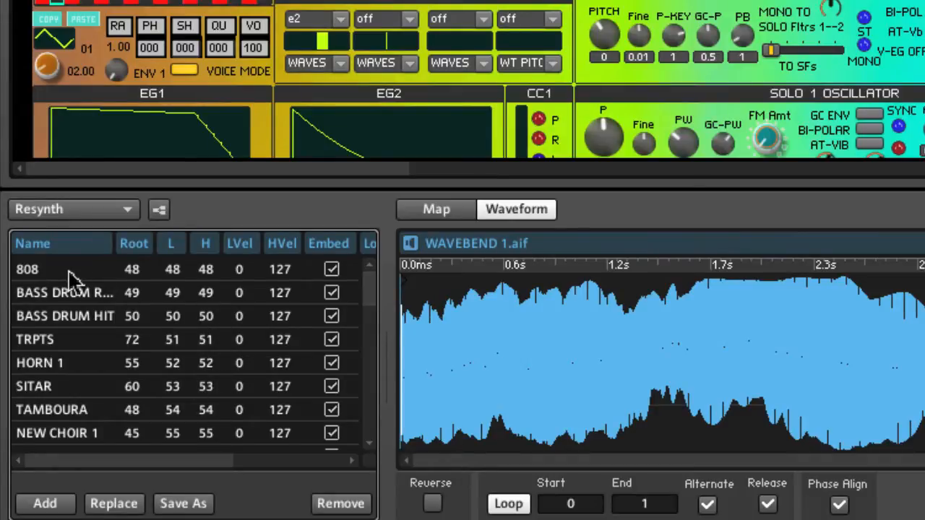
{"action": "mouse_move", "coordinate": [220, 281]}
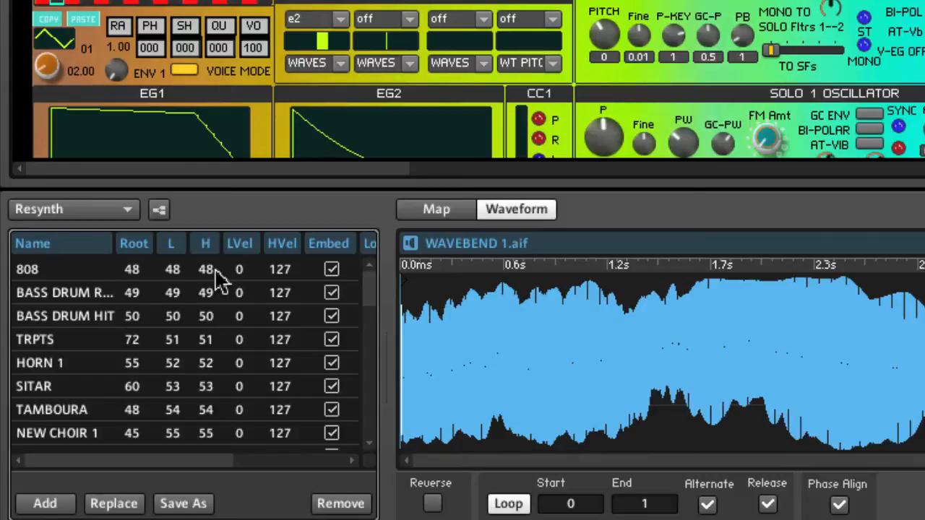
- Close the save-analysis prompt and select the WAVE MORPH sample in the sample map
{"action": "scroll", "scroll_direction": "down", "scroll_amount": 3}
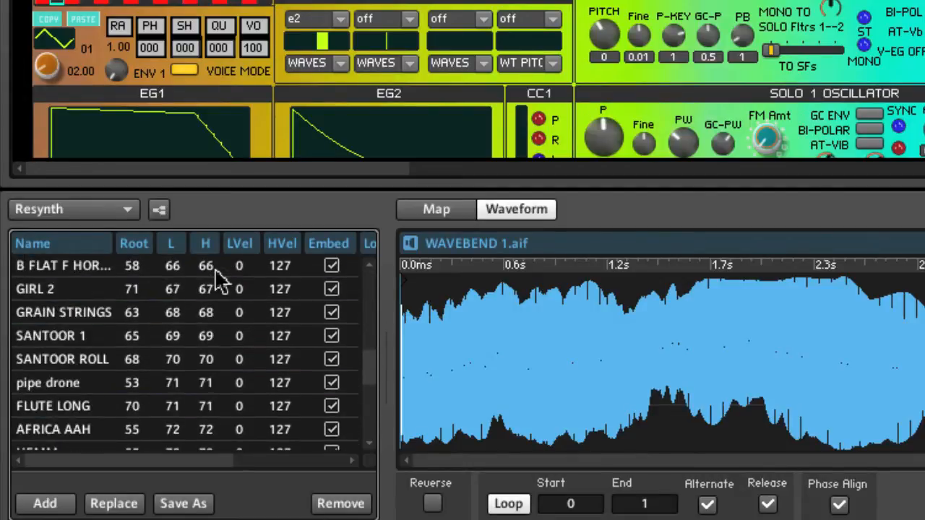
{"action": "scroll", "scroll_direction": "down", "scroll_amount": 3}
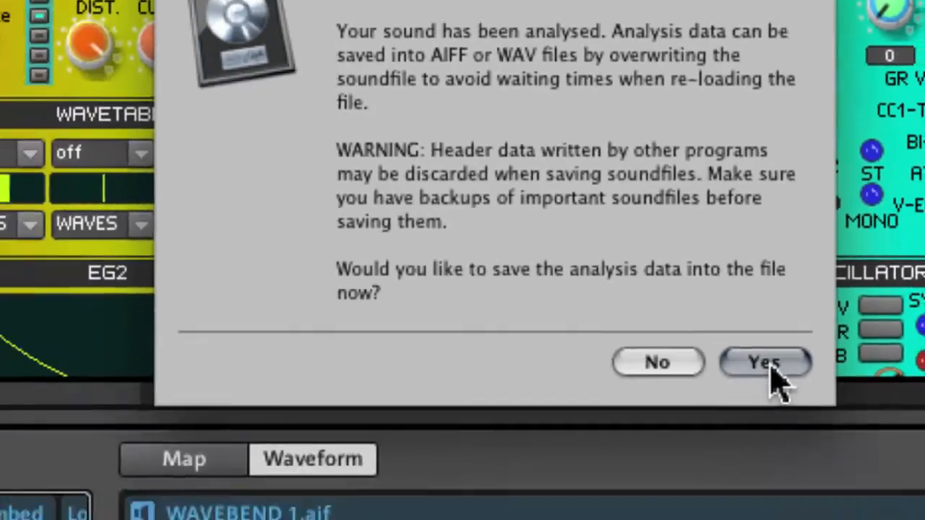
{"action": "left_click", "coordinate": [763, 361]}
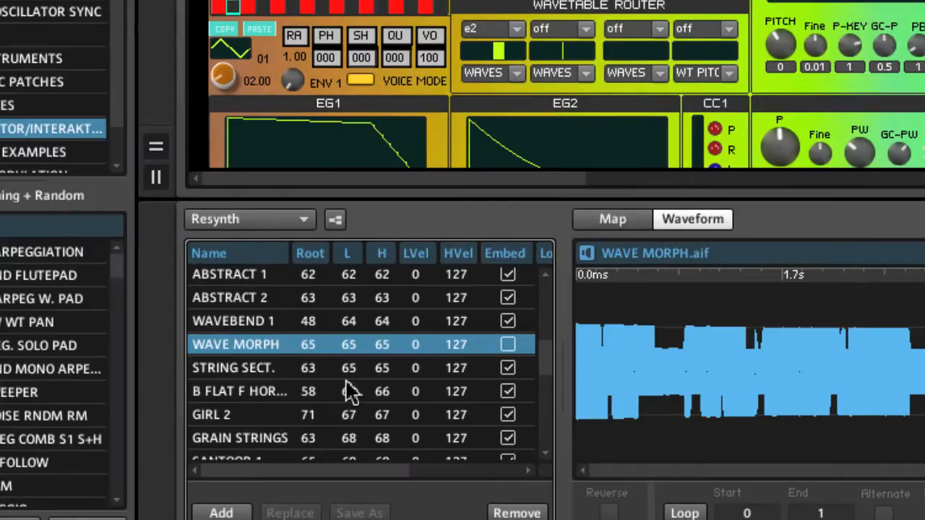
{"action": "mouse_move", "coordinate": [354, 278]}
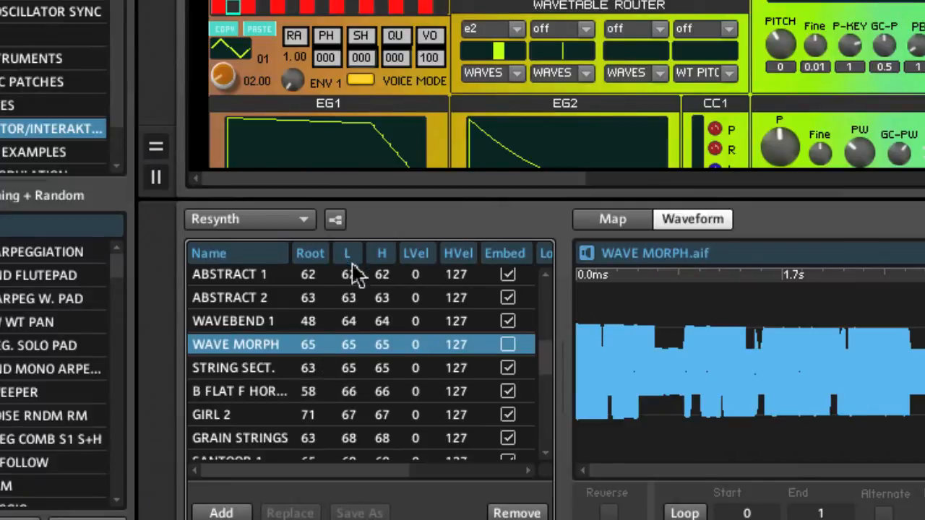
{"action": "mouse_move", "coordinate": [349, 359]}
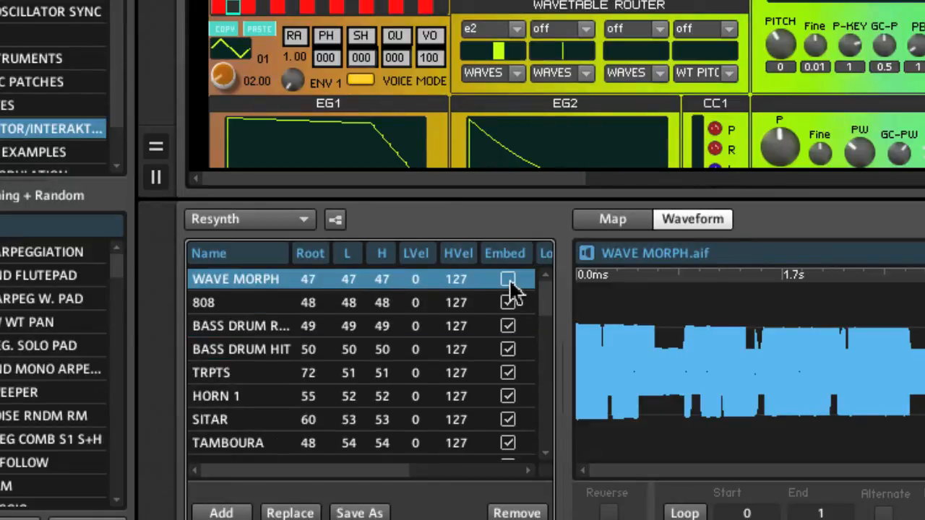
- Embed the WAVE MORPH sample, mapped to root, low and high key 47
{"action": "left_click", "coordinate": [509, 279]}
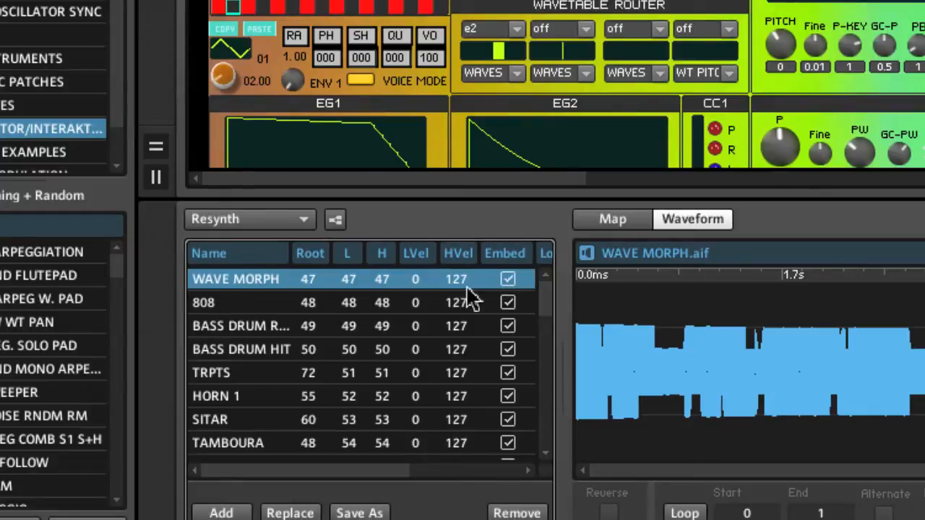
{"action": "mouse_move", "coordinate": [470, 292]}
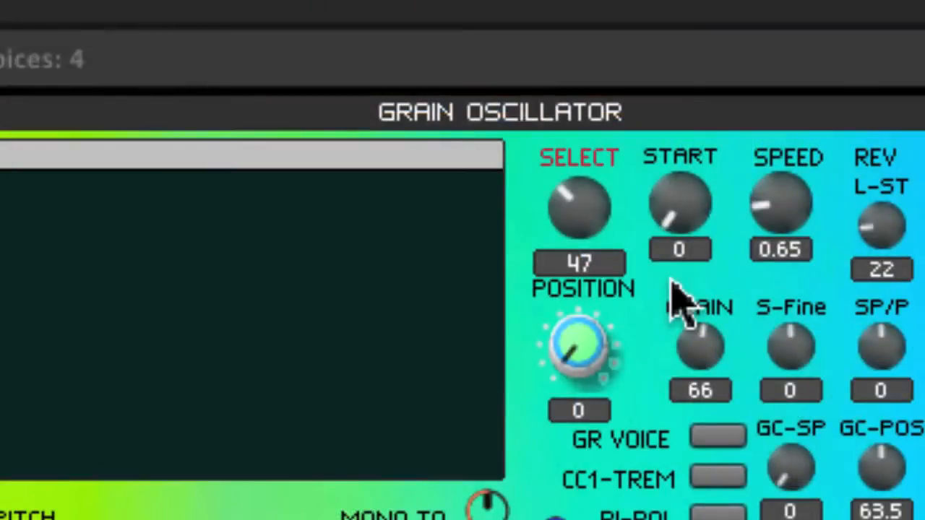
{"action": "mouse_move", "coordinate": [644, 303]}
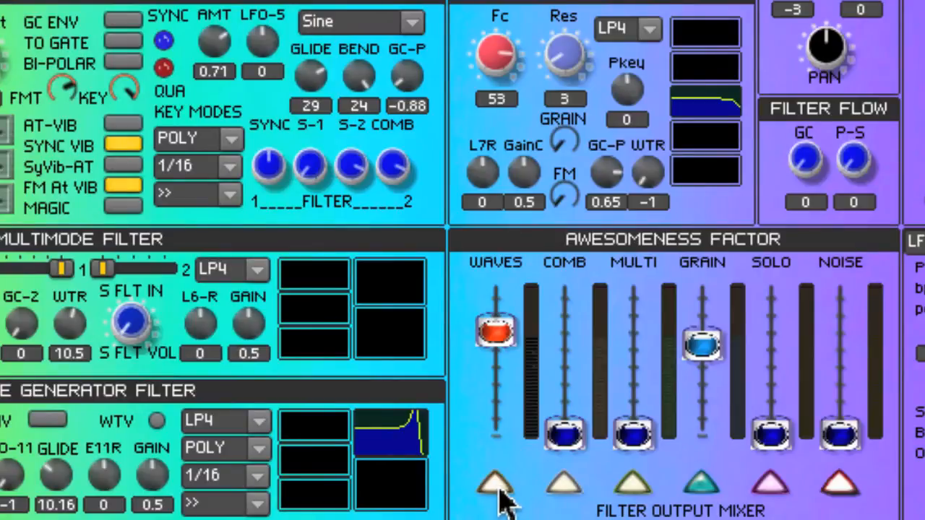
- Pull the WAVES fader down in the output mixer so only the grain oscillator's WAVE MORPH is heard
{"action": "left_click", "coordinate": [494, 483]}
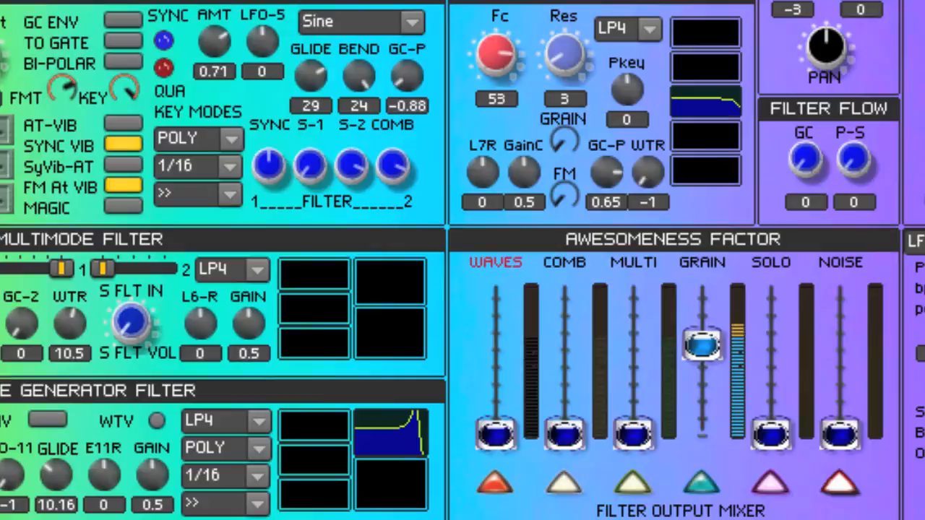
{"action": "left_click_drag", "start_coordinate": [494, 434], "coordinate": [494, 321]}
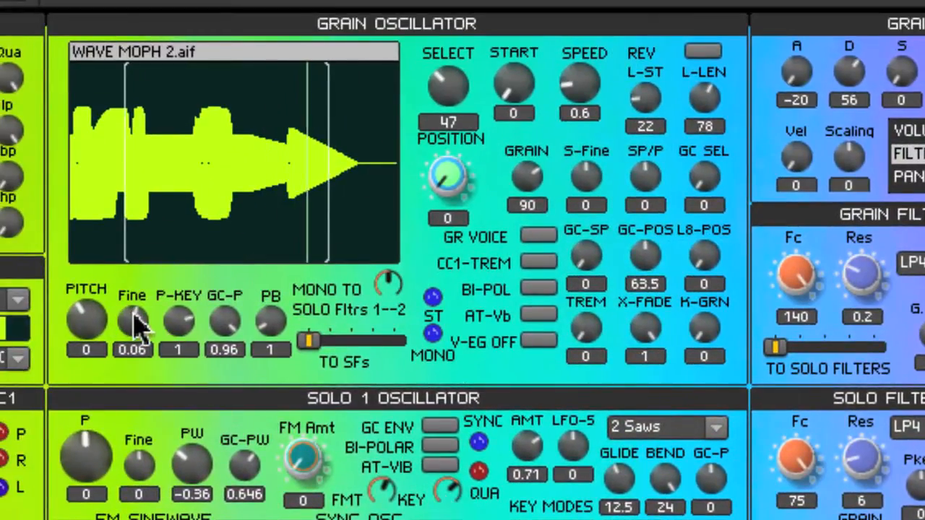
- Lower the Grain Oscillator's Fine tuning to about -0.13
{"action": "left_click_drag", "start_coordinate": [133, 321], "coordinate": [118, 434]}
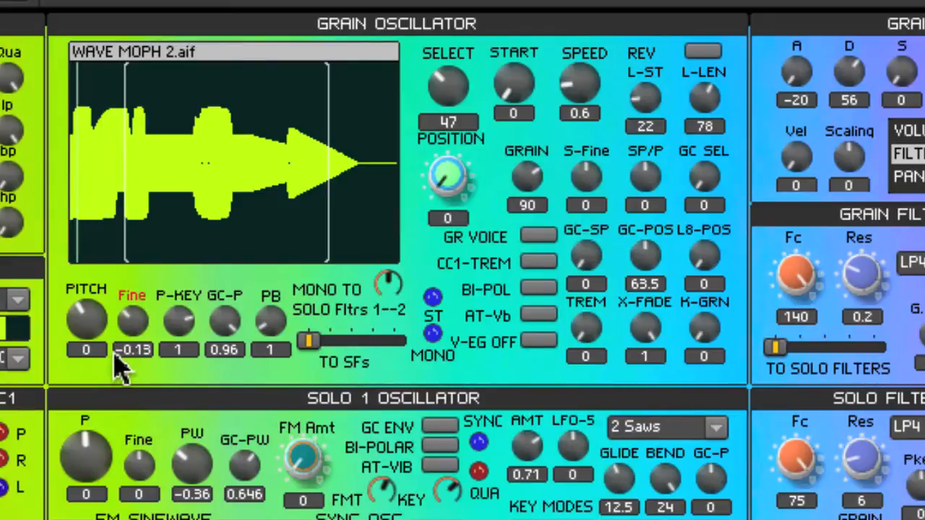
{"action": "left_click_drag", "start_coordinate": [133, 321], "coordinate": [133, 315]}
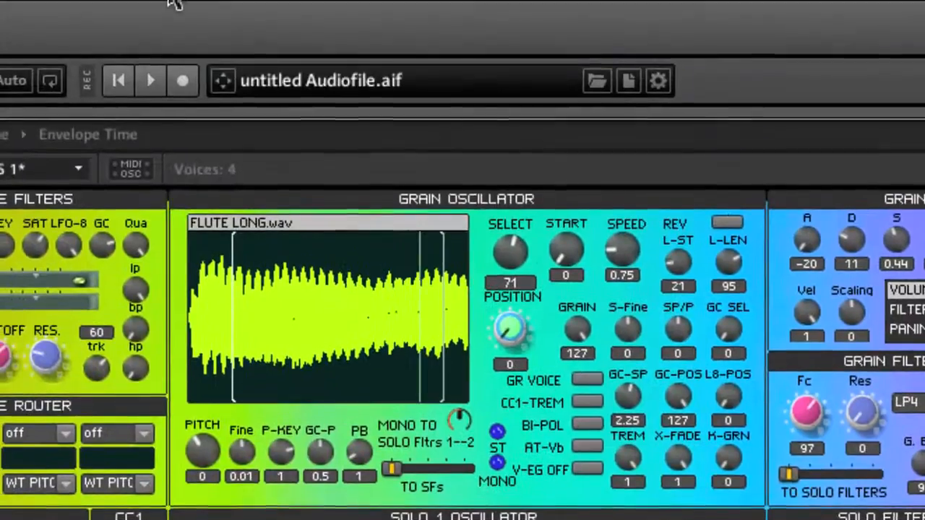
- Load sample 71, FLUTE LONG.wav, on the Grain Oscillator and view the whole ensemble
{"action": "left_click", "coordinate": [151, 80]}
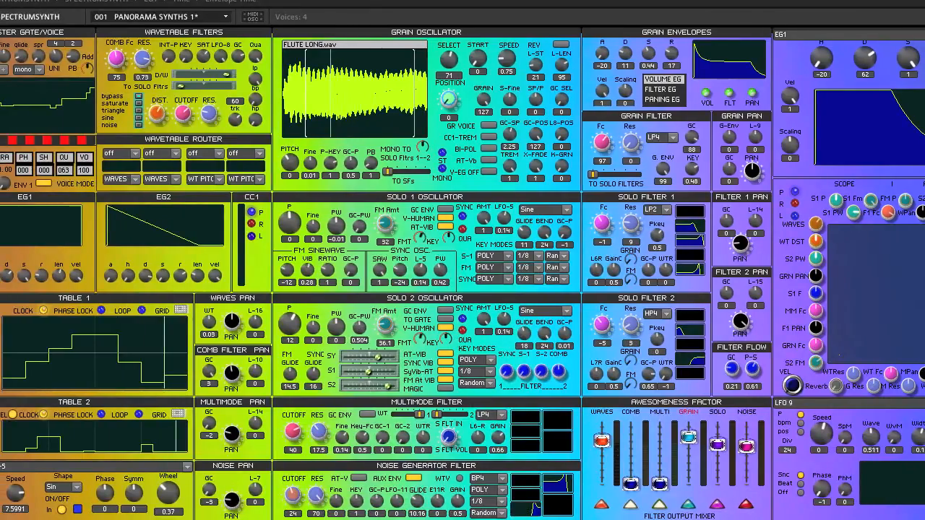
- Switch the Grain Oscillator to sample 46, FAT PAD.aif, with aftertouch tremolo and vibrato on
{"action": "left_click", "coordinate": [152, 18]}
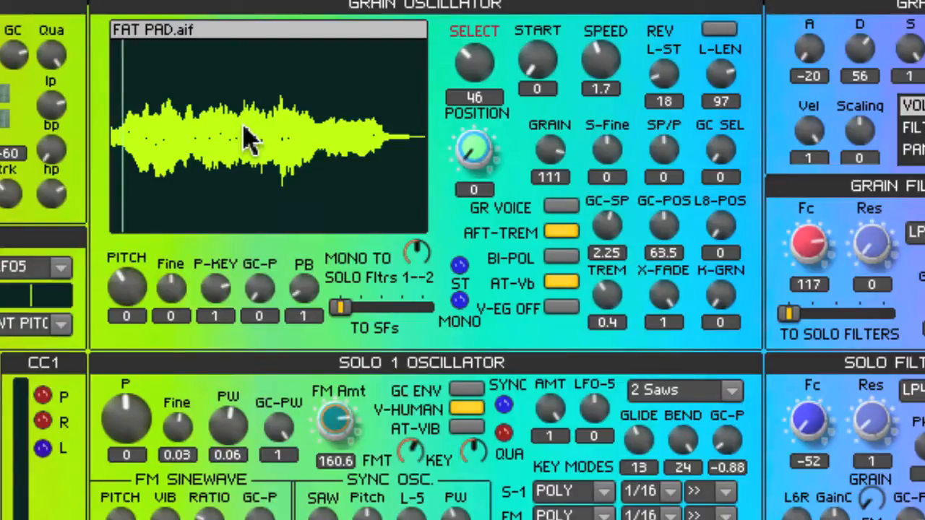
{"action": "scroll", "scroll_direction": "down", "scroll_amount": 3}
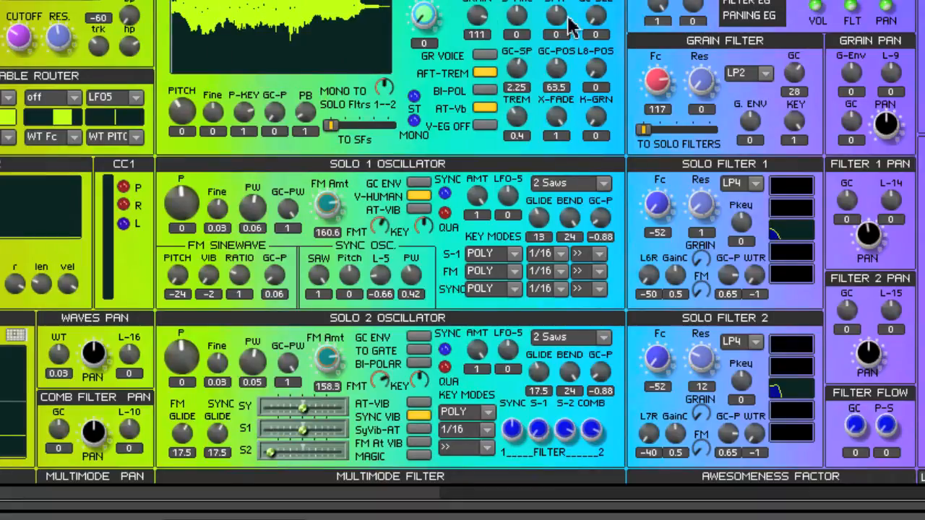
{"action": "mouse_move", "coordinate": [573, 29]}
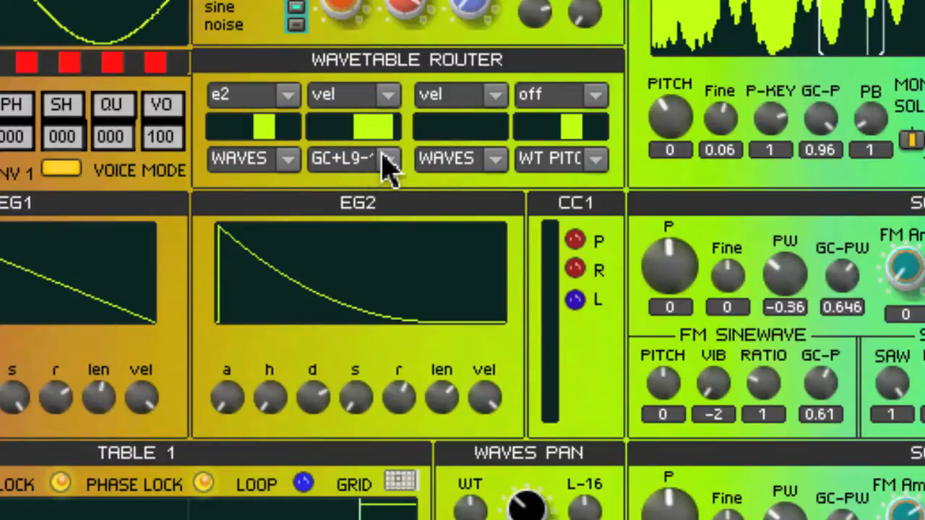
- Route velocity as the source in Wavetable Router slots 2 and 3, choosing slot 2's destination
{"action": "left_click", "coordinate": [388, 158]}
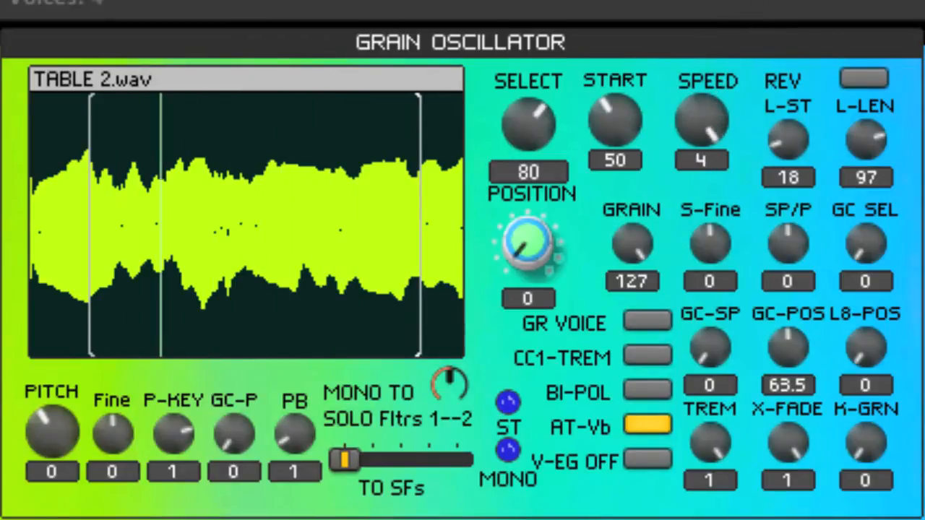
- Lower the Grain Oscillator SPEED for TABLE 2.wav from 4 to about 0.45
{"action": "left_click_drag", "start_coordinate": [701, 118], "coordinate": [701, 145]}
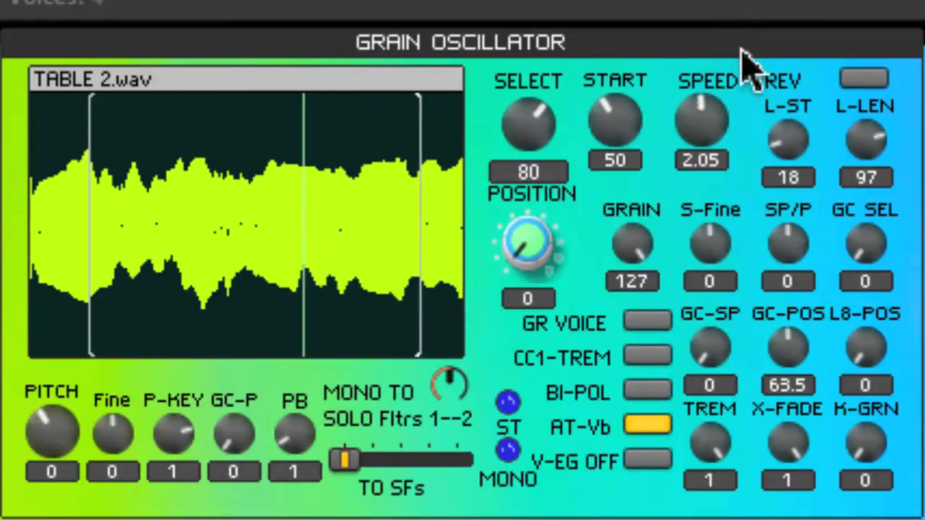
{"action": "left_click_drag", "start_coordinate": [701, 118], "coordinate": [720, 173]}
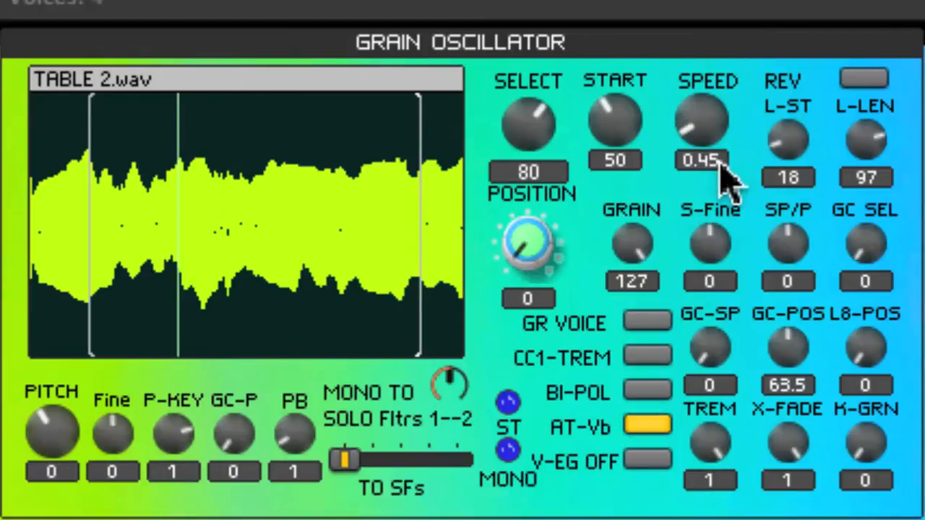